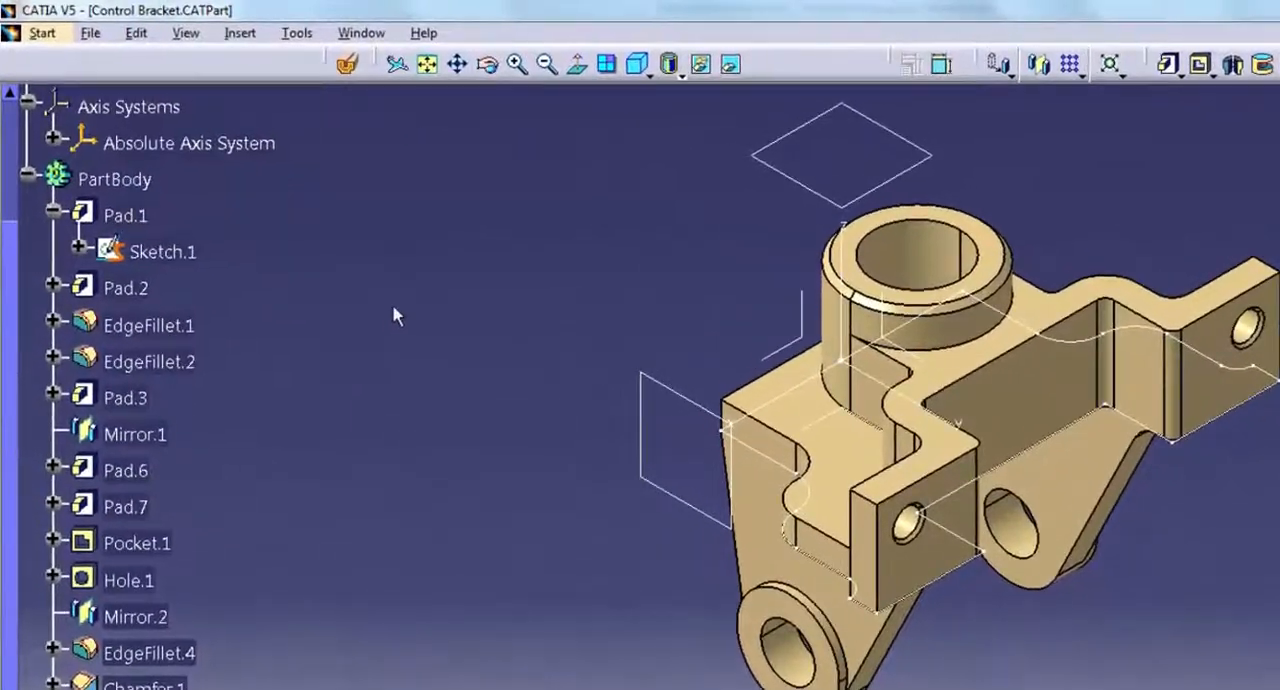
Hide and re-show the bracket's solid body, then hide the reference plane, axis system and Sketch.1 via Hide/Show.
left_click(137, 542)
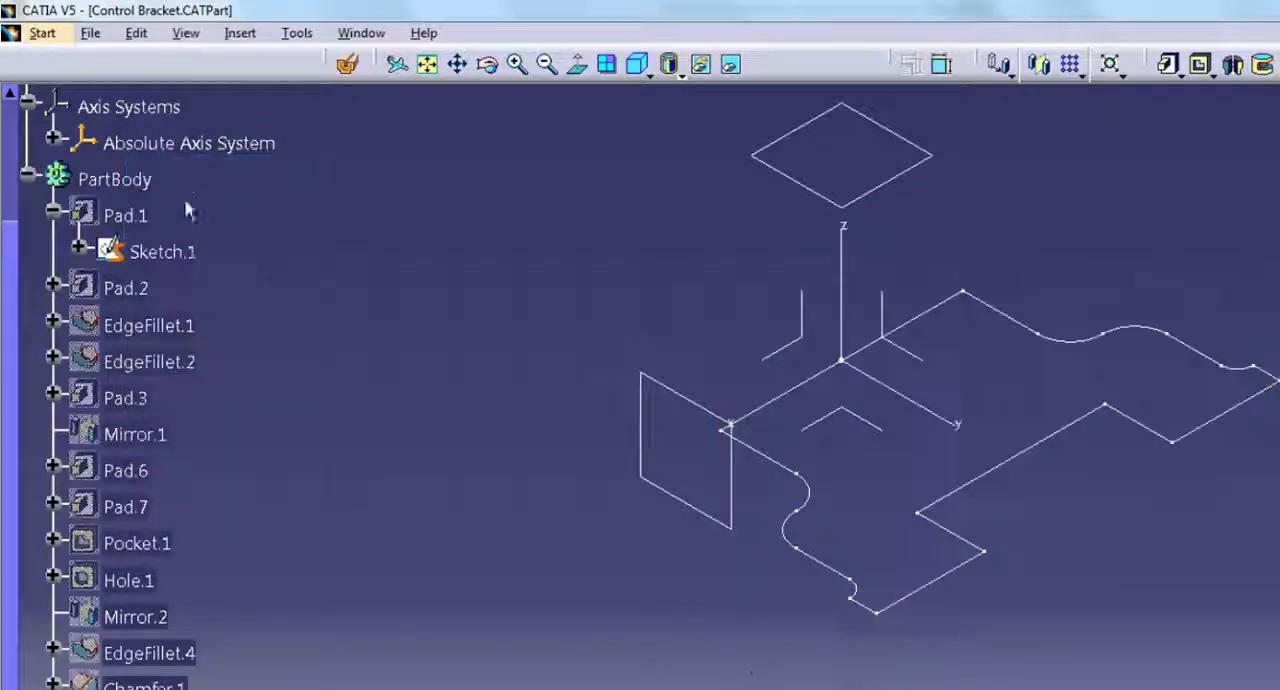
right_click(137, 543)
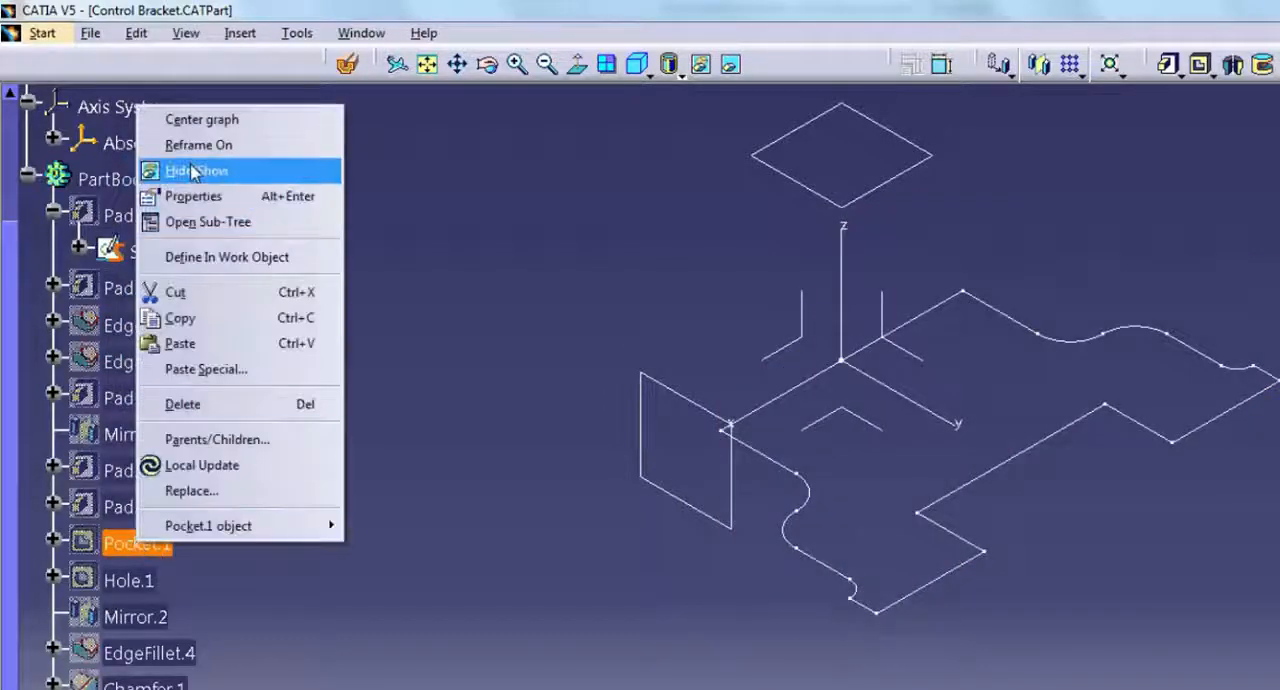
left_click(196, 170)
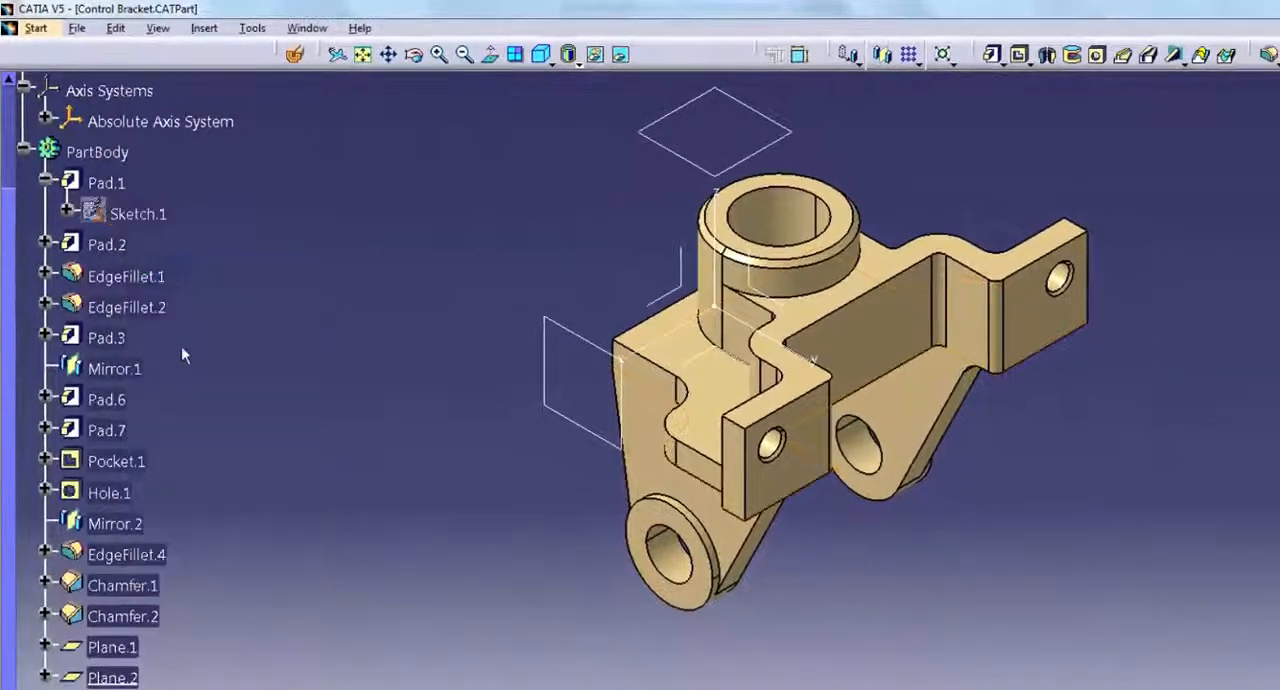
right_click(112, 677)
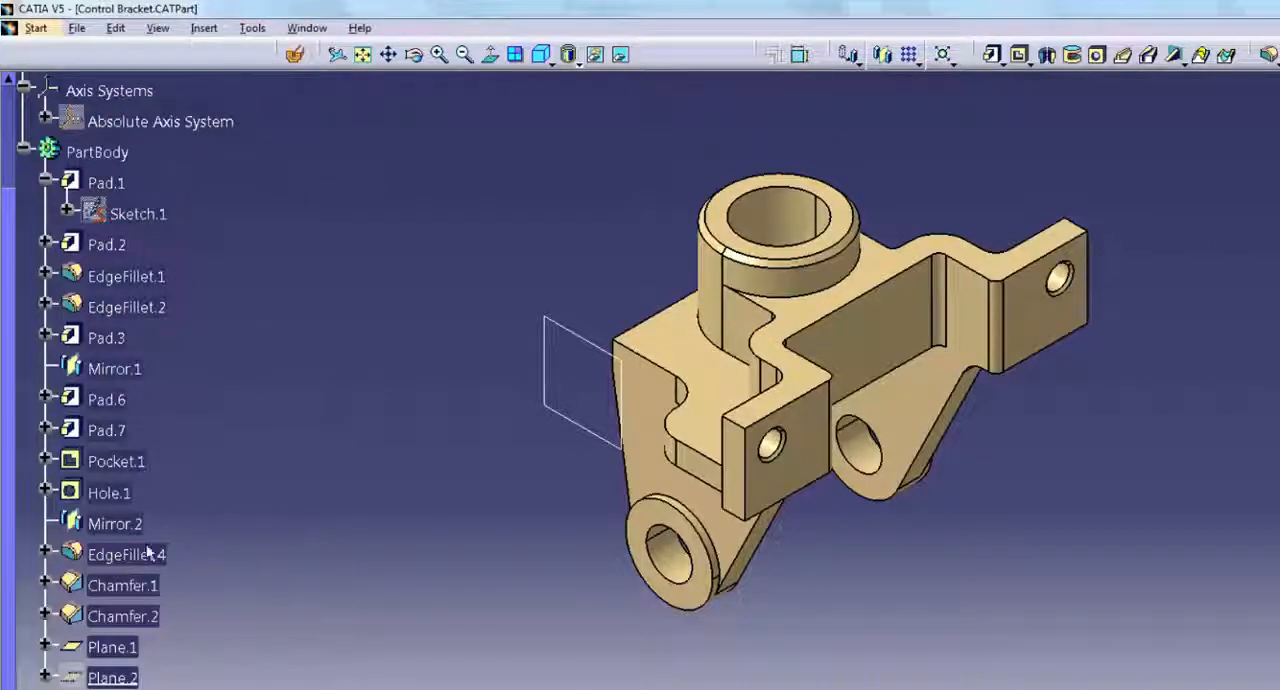
right_click(111, 647)
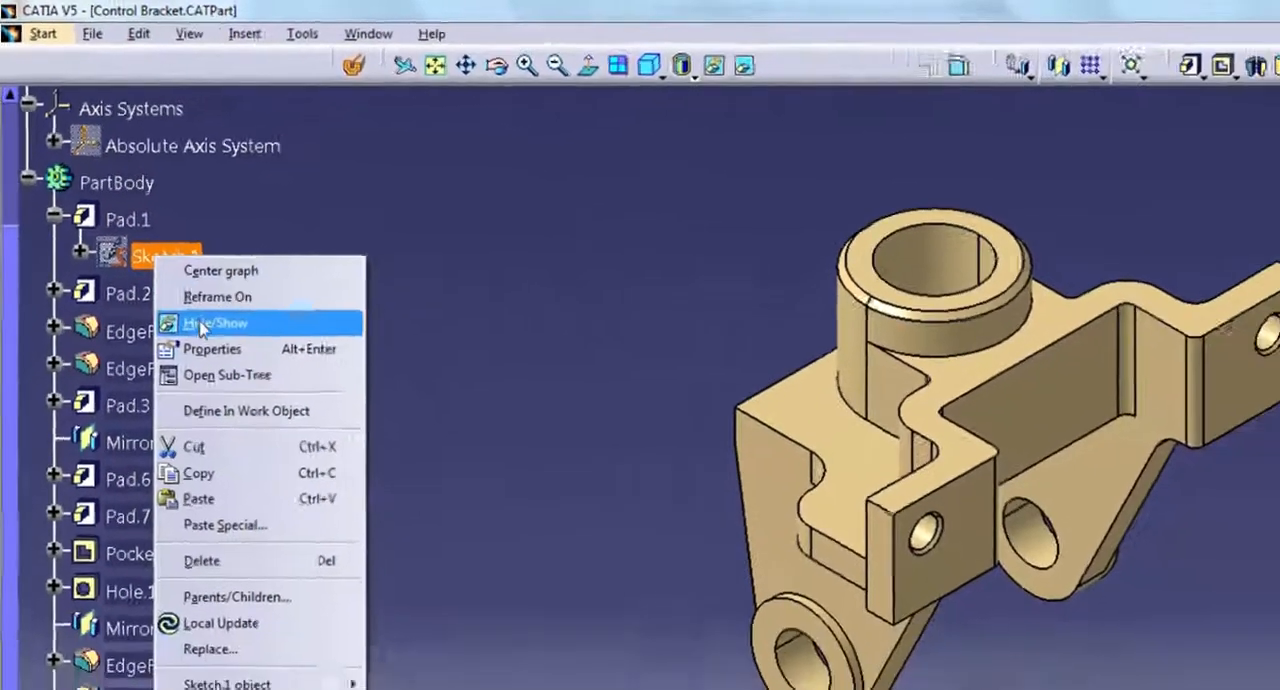
left_click(214, 322)
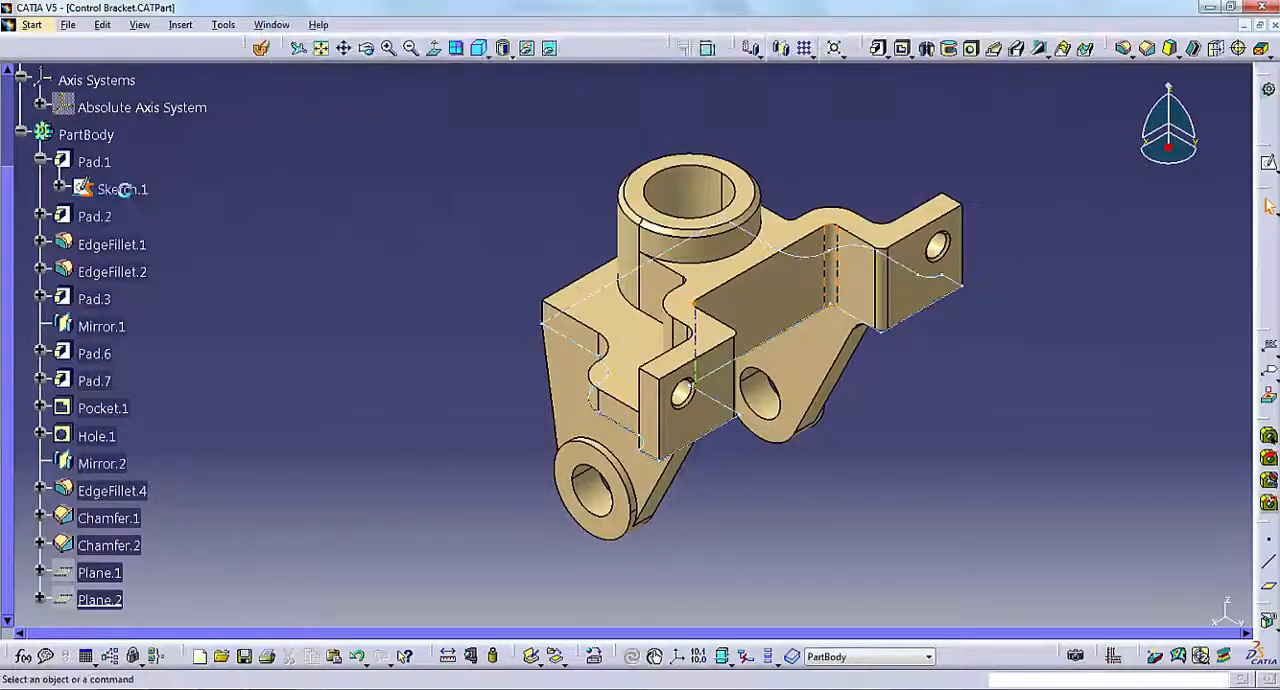
left_click(139, 24)
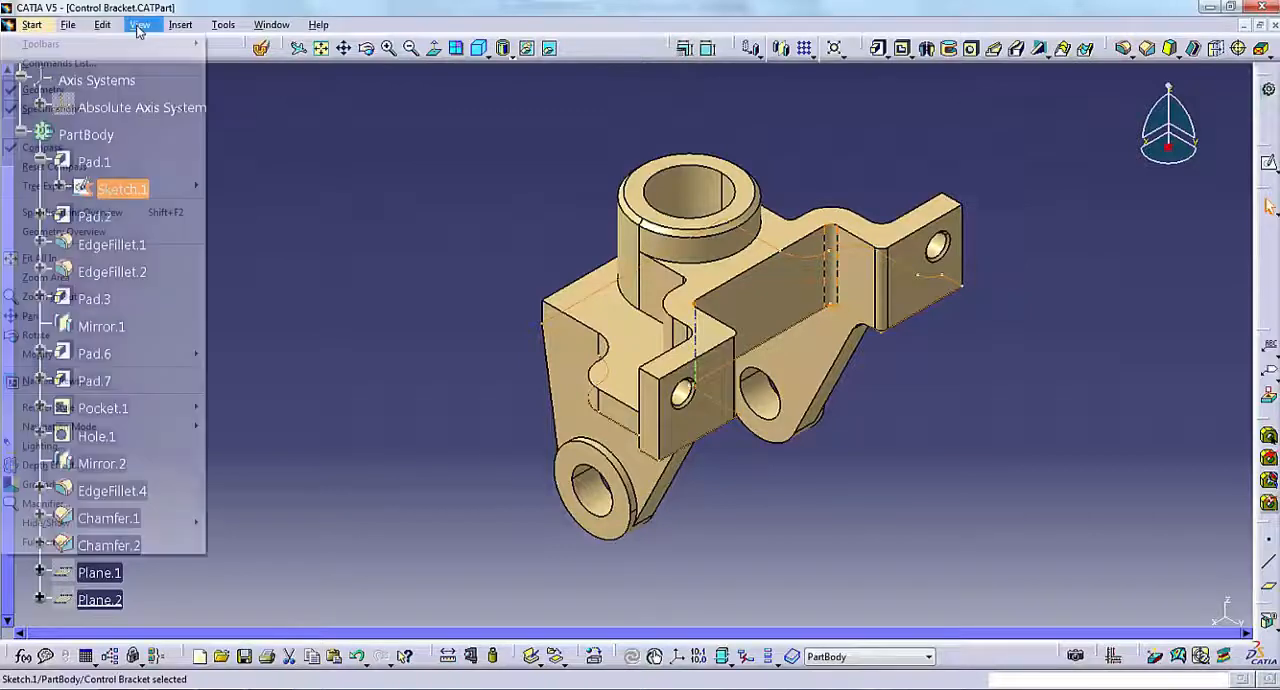
left_click(46, 522)
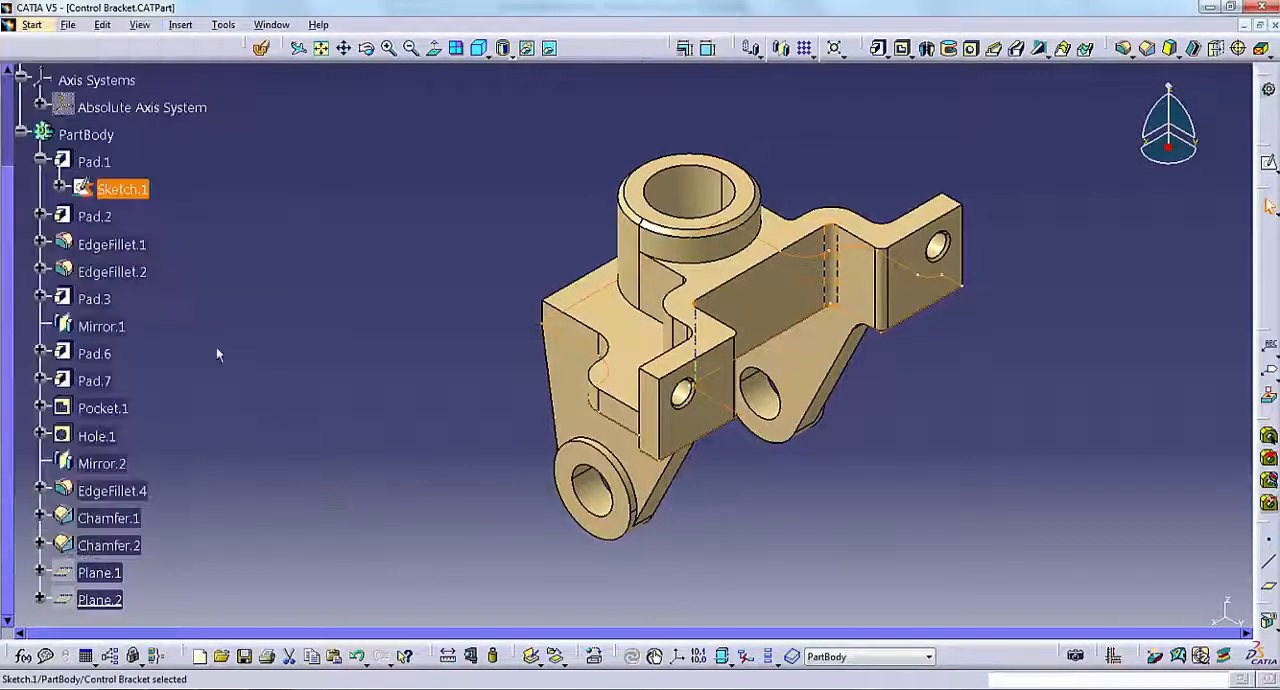
right_click(122, 189)
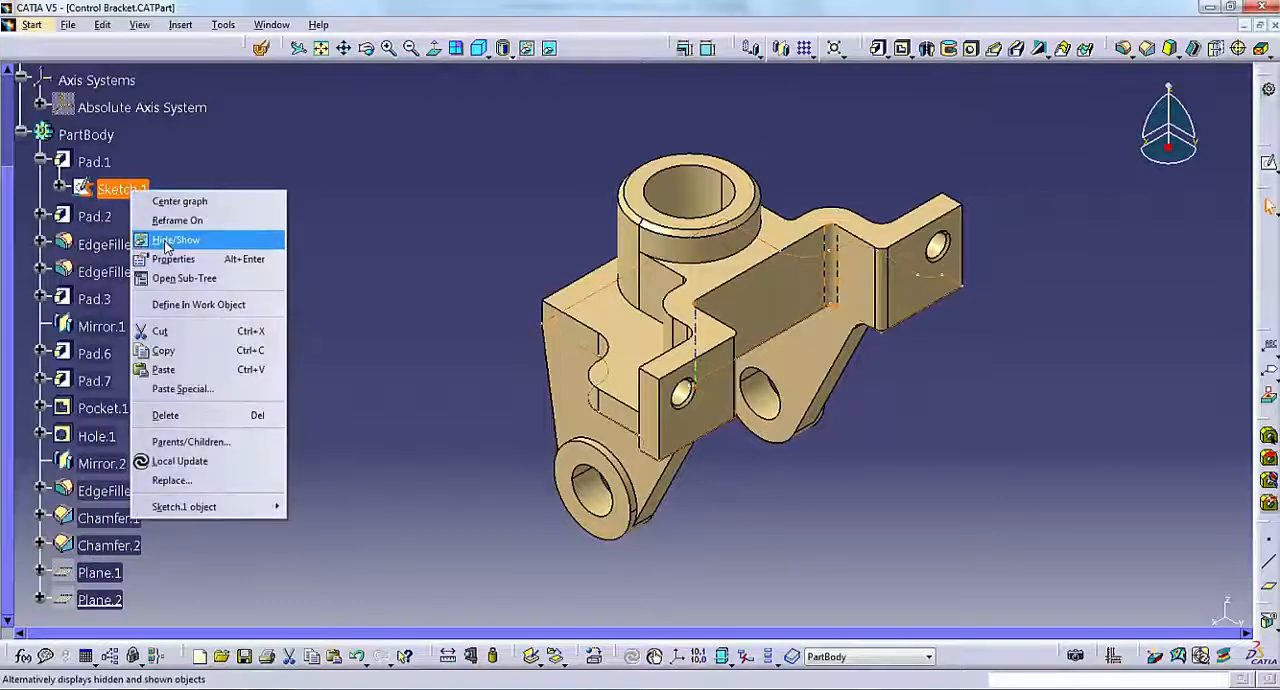
mouse_move(178, 217)
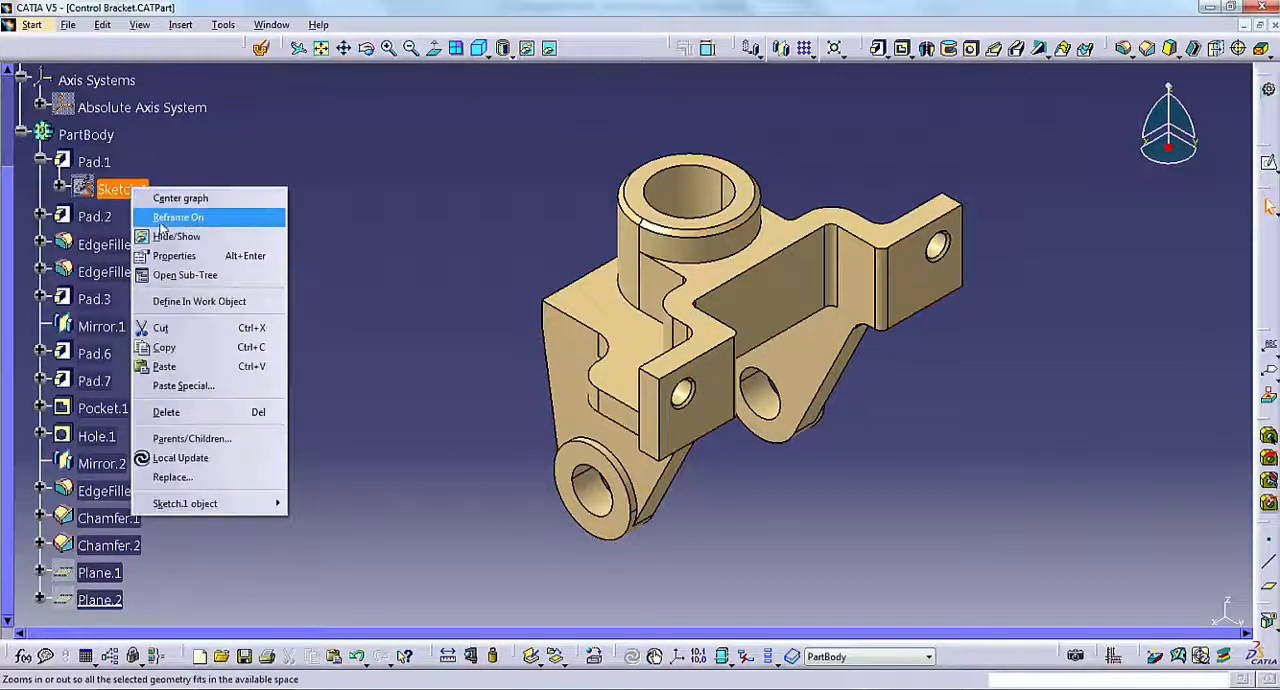
left_click(178, 217)
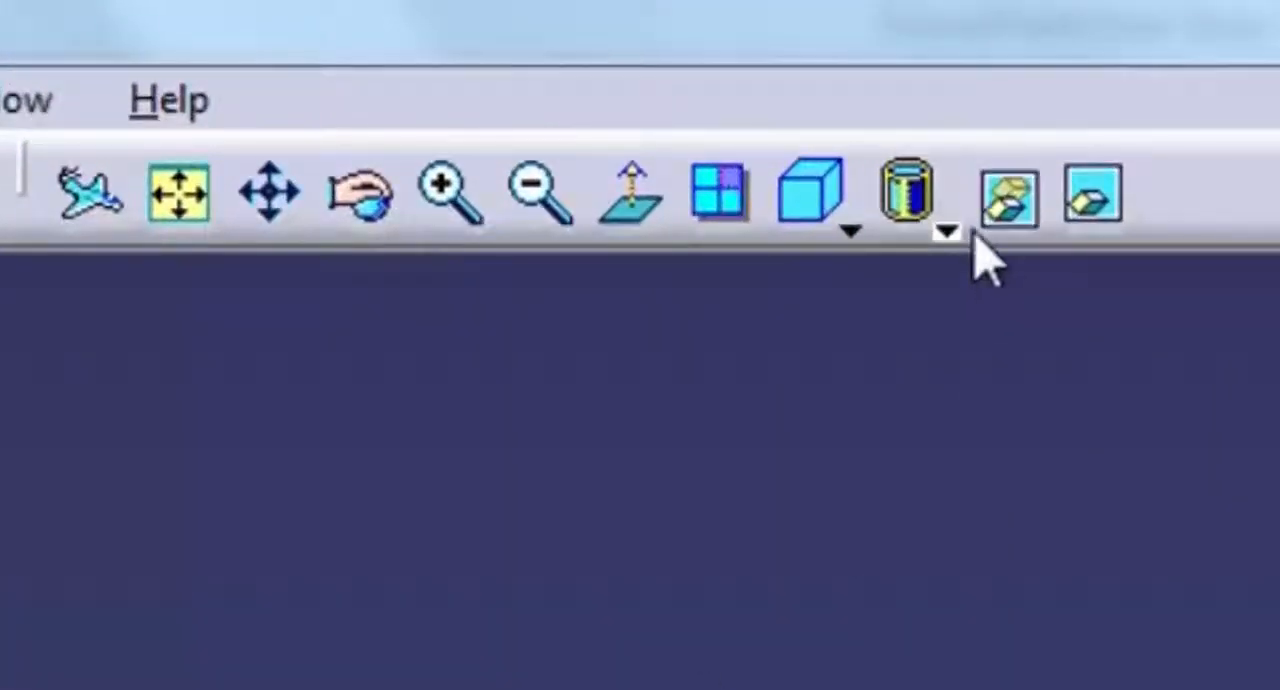
mouse_move(1008, 195)
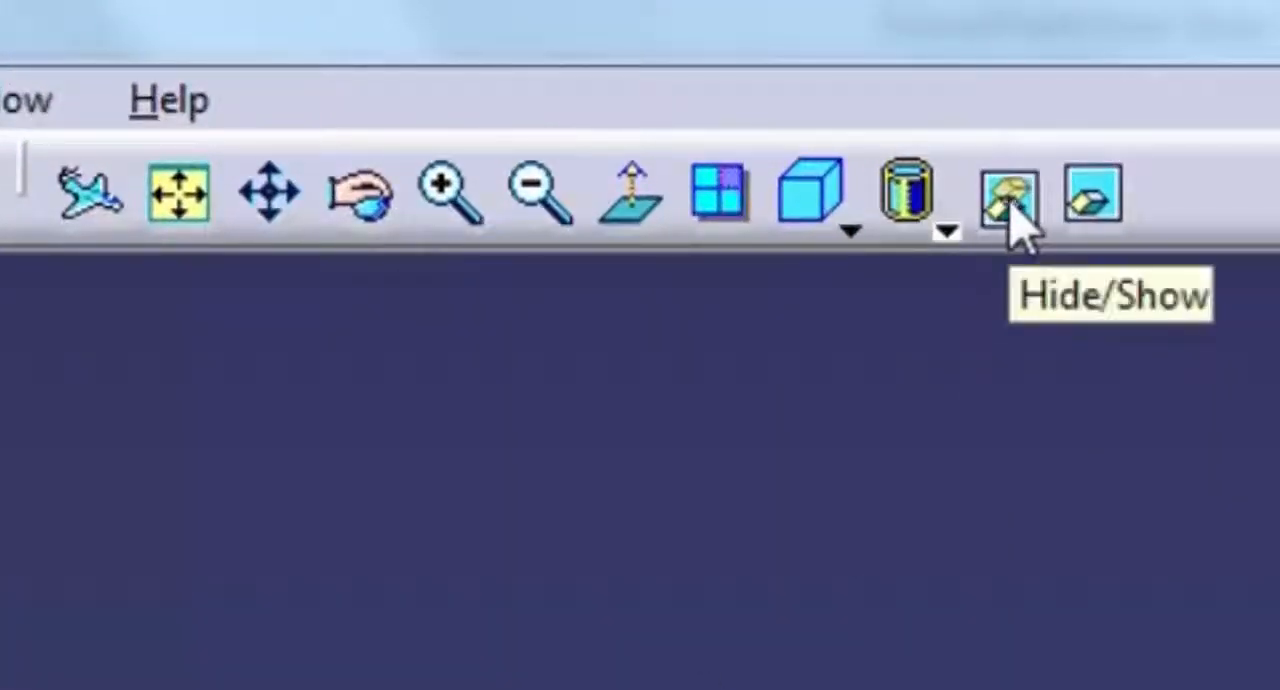
Swap Visible Space so only the hidden sketches, planes and axes are displayed.
left_click(1005, 195)
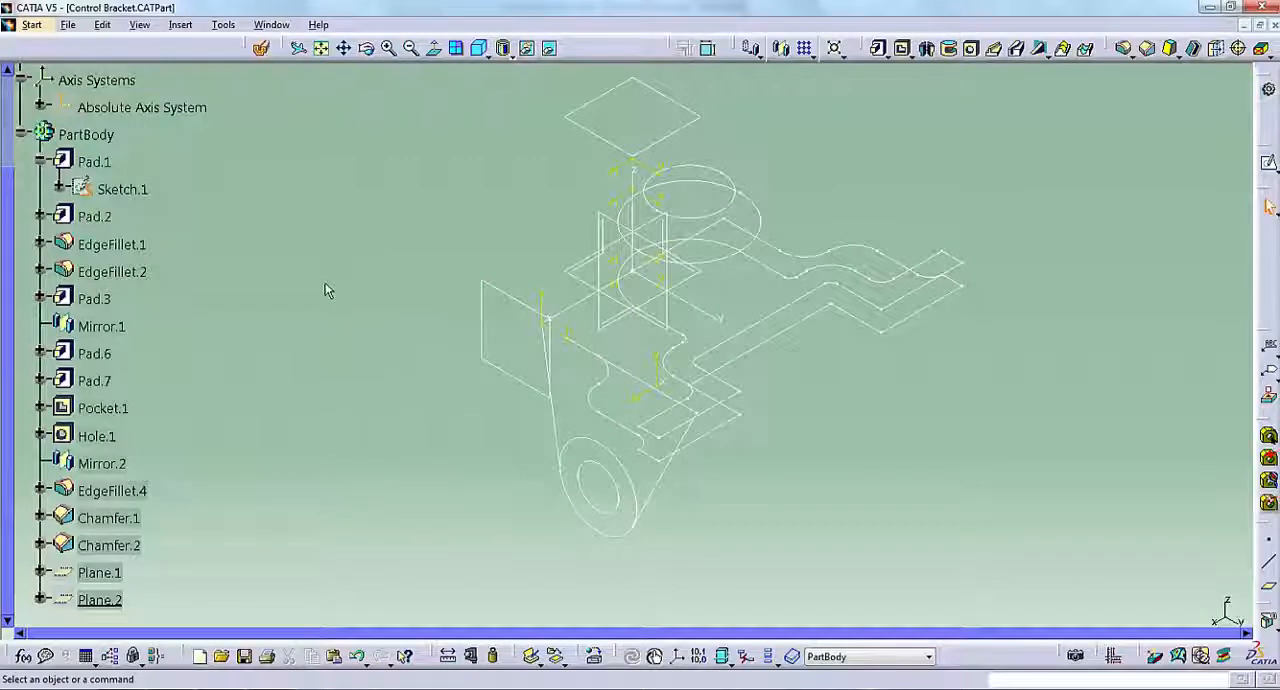
Unhide Sketch.1 and Plane.1 from the hidden space so they appear with the solid.
left_click(122, 189)
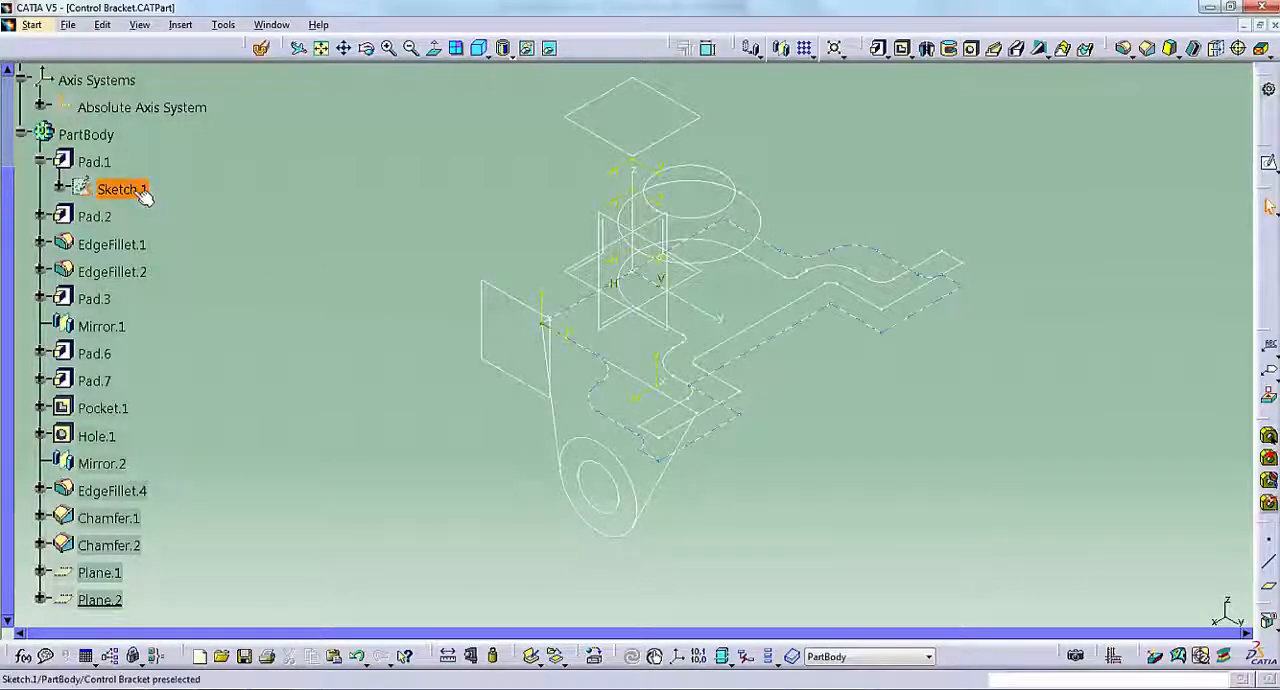
left_click(112, 490)
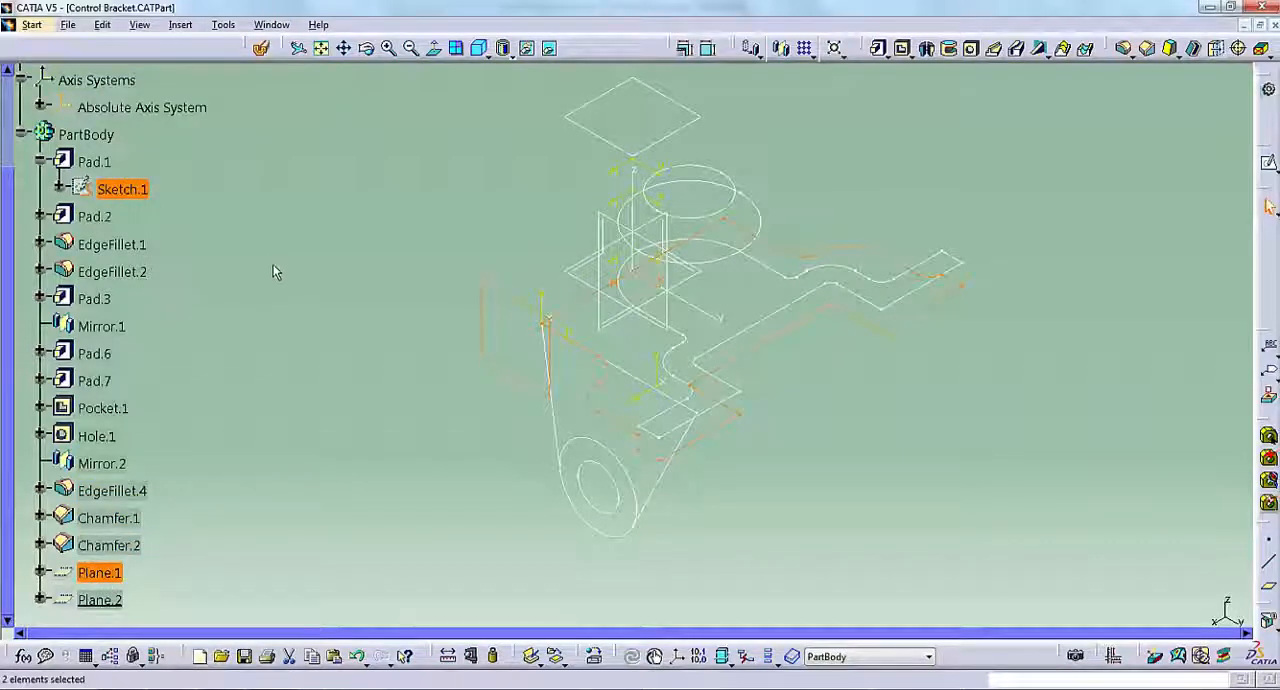
left_click(527, 48)
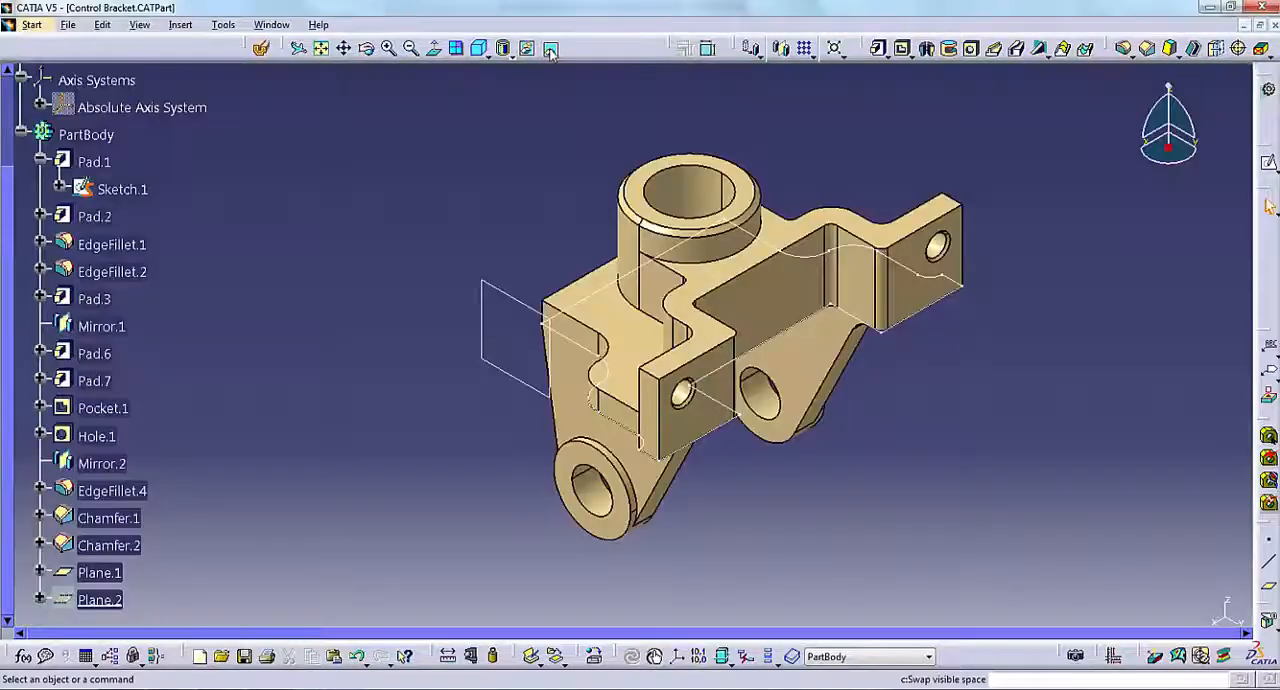
mouse_move(600, 370)
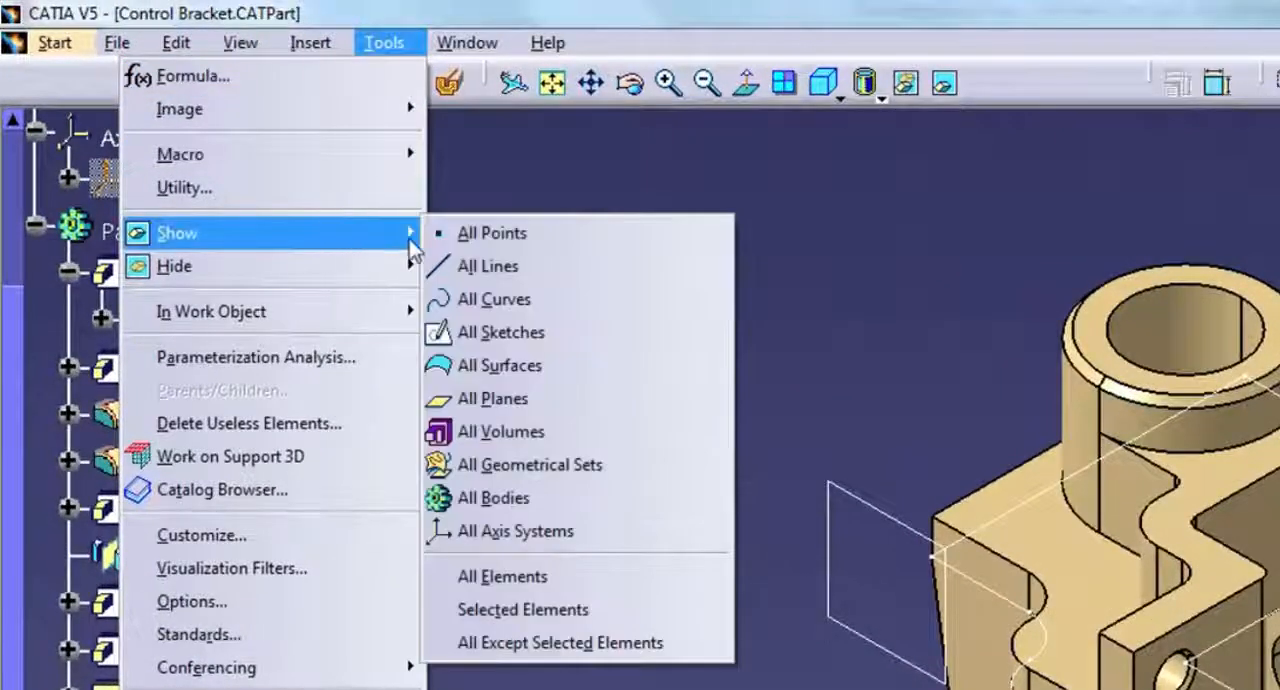
mouse_move(559, 642)
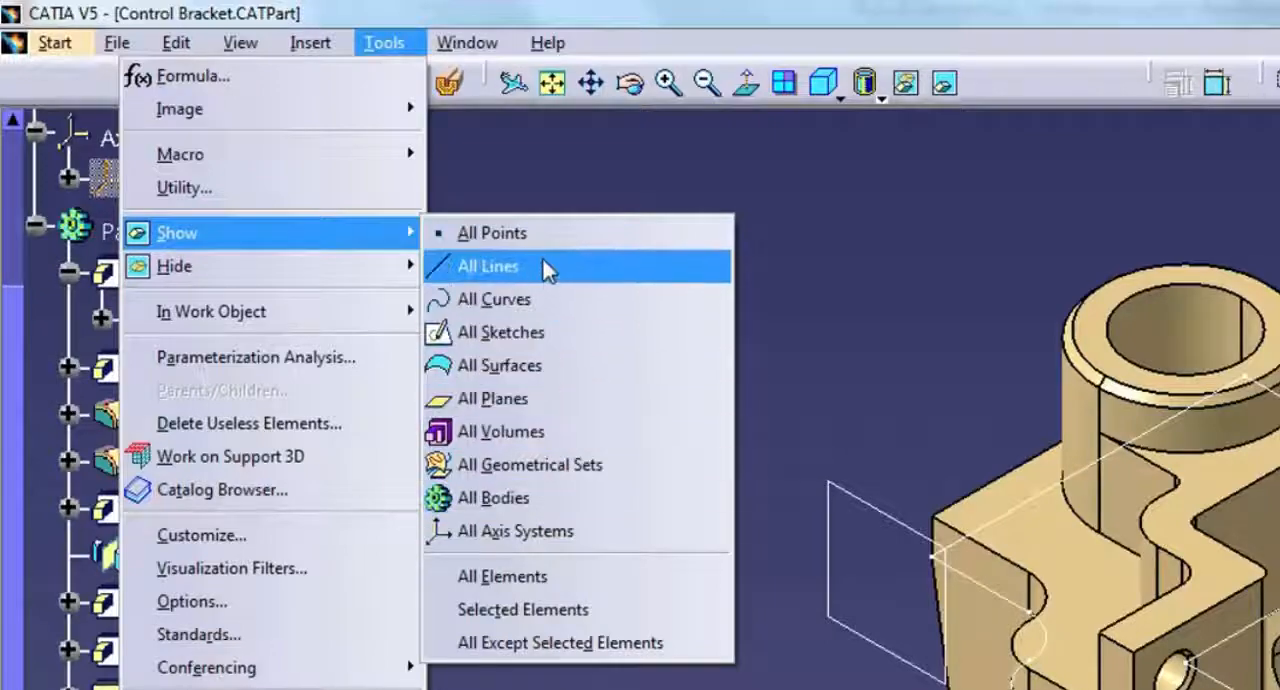
mouse_move(527, 348)
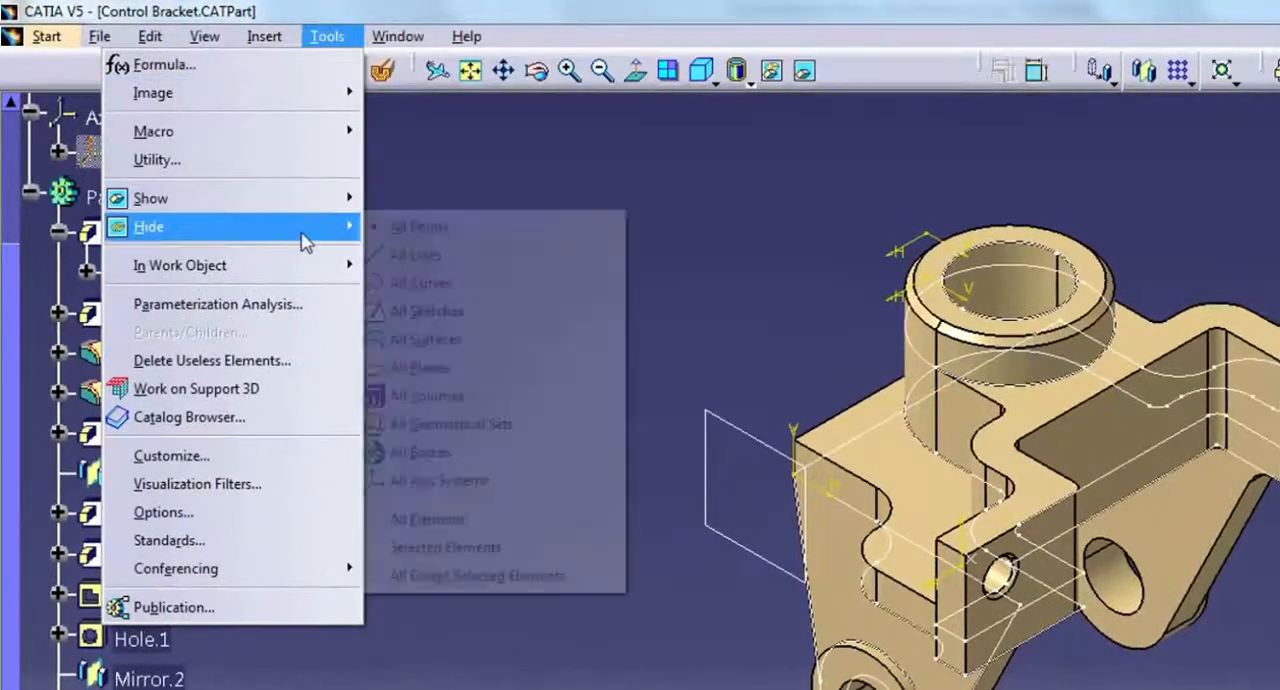
mouse_move(430, 339)
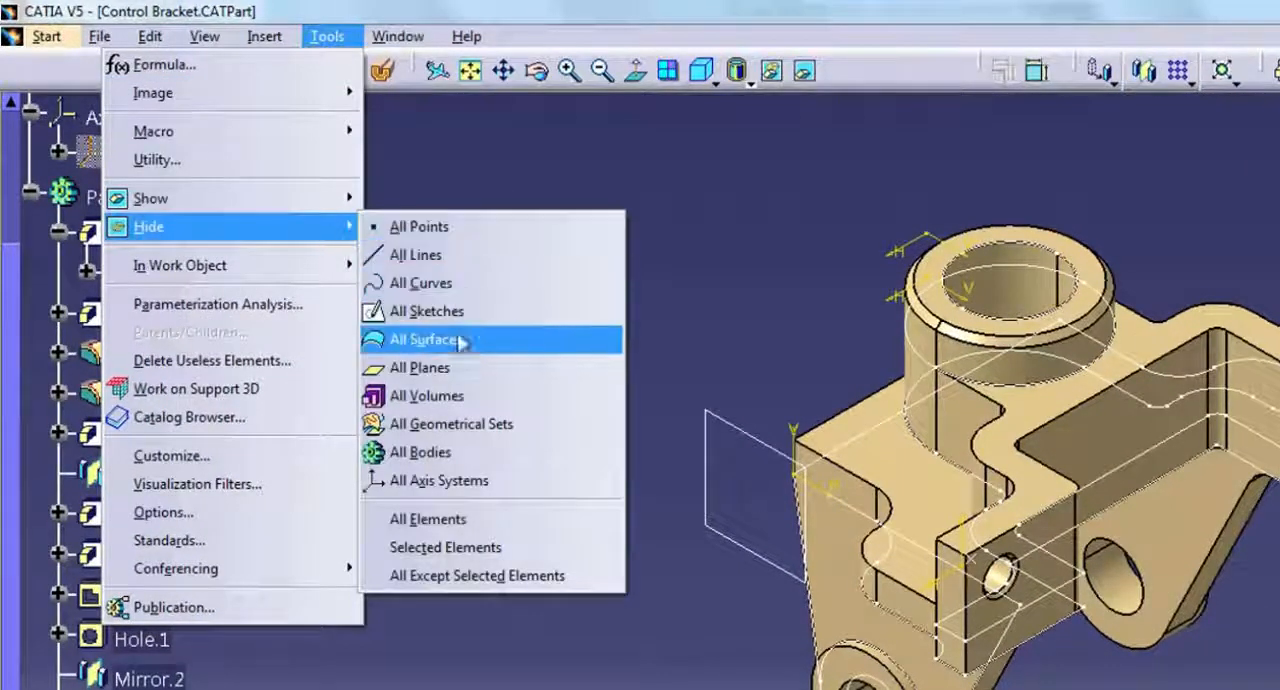
mouse_move(460, 226)
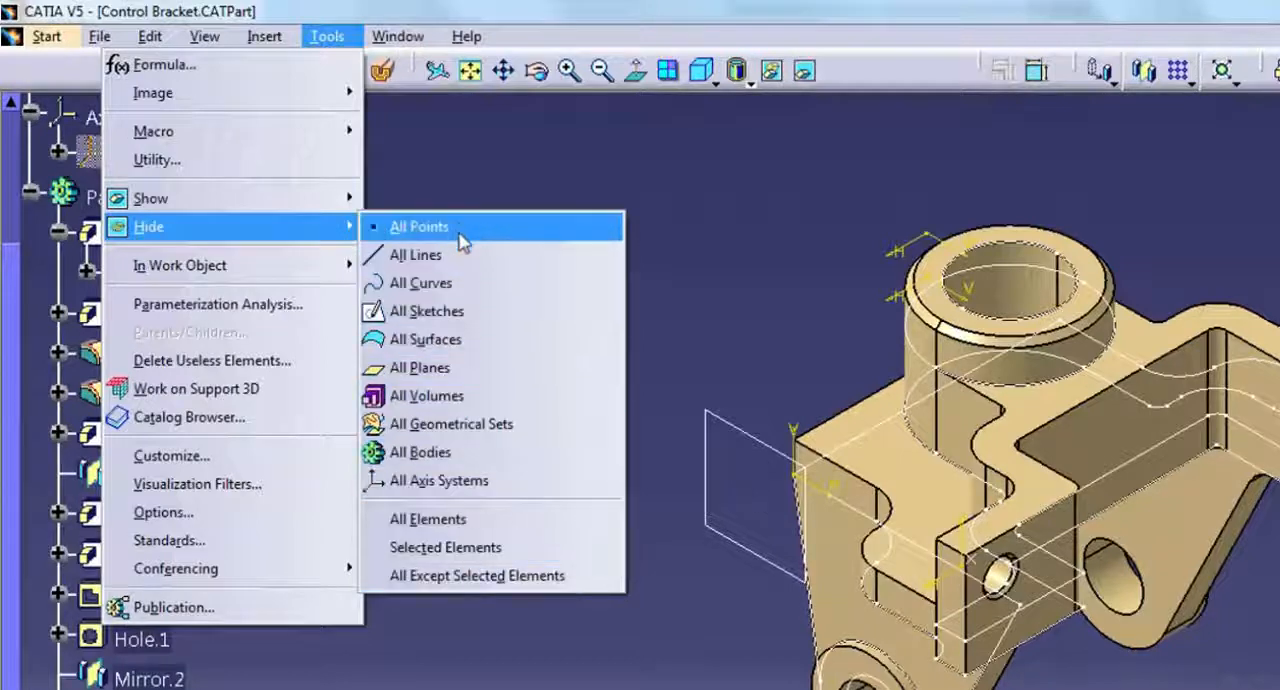
mouse_move(426, 311)
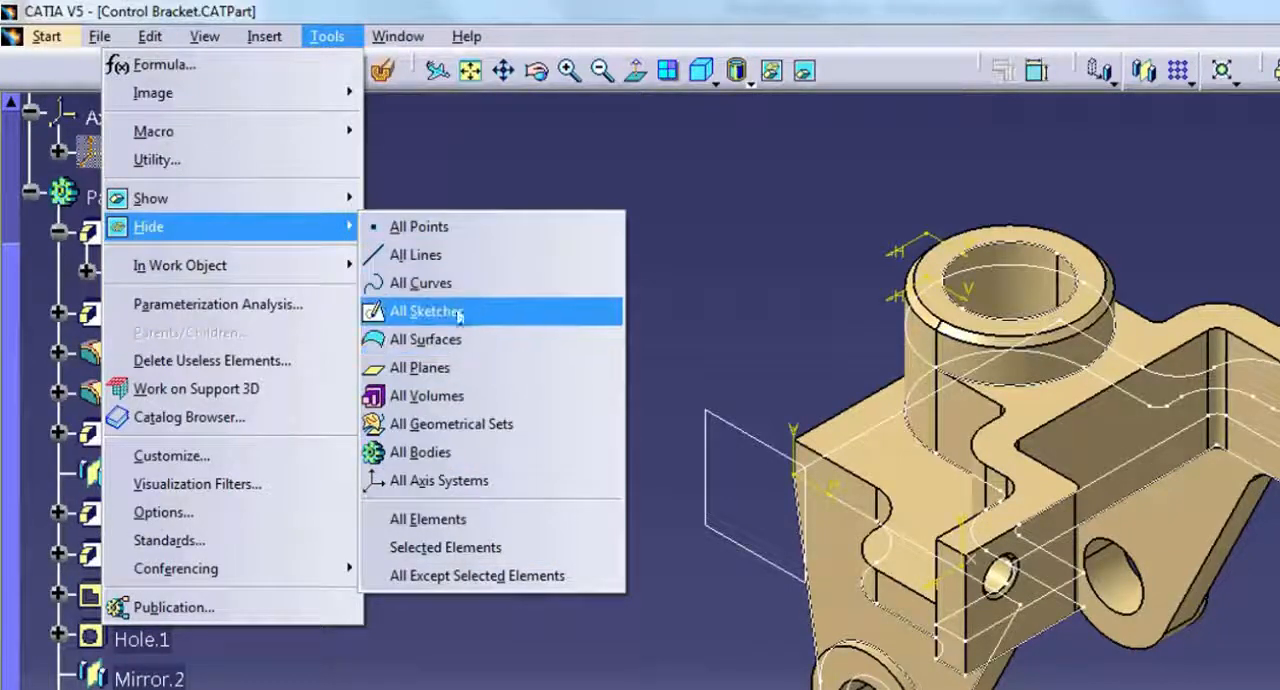
mouse_move(428, 519)
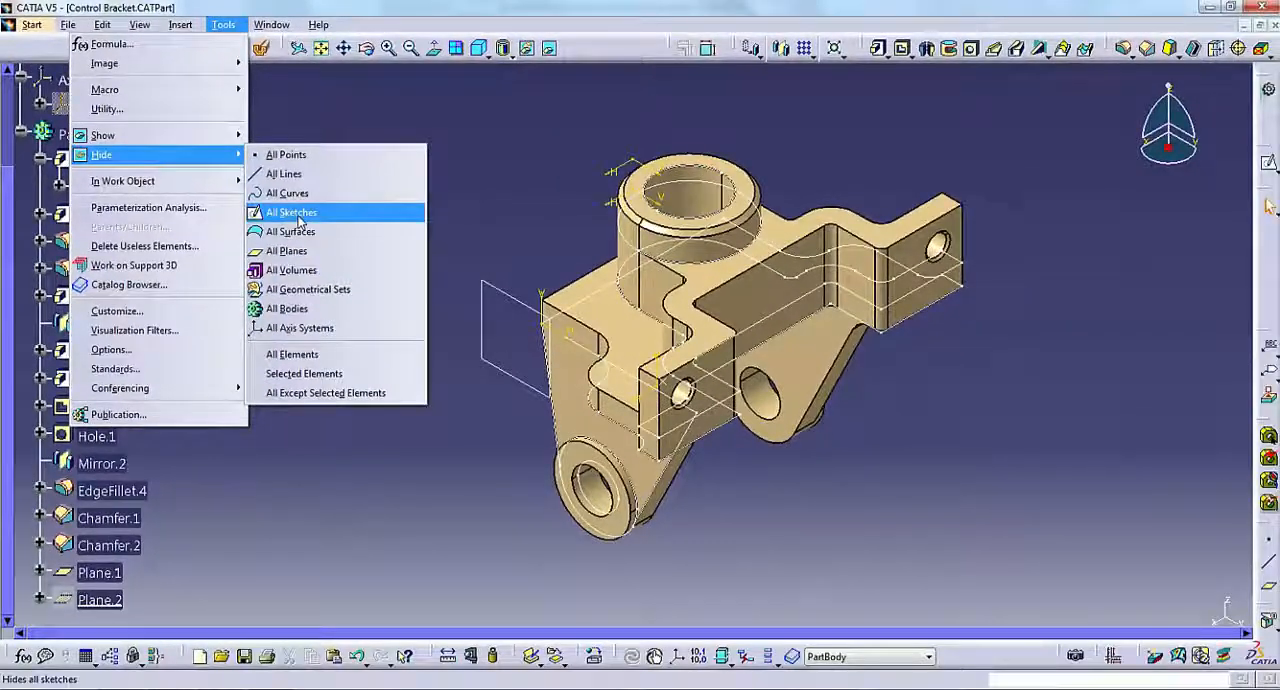
Hide all sketches in the part via Tools > Hide > All Sketches.
left_click(291, 212)
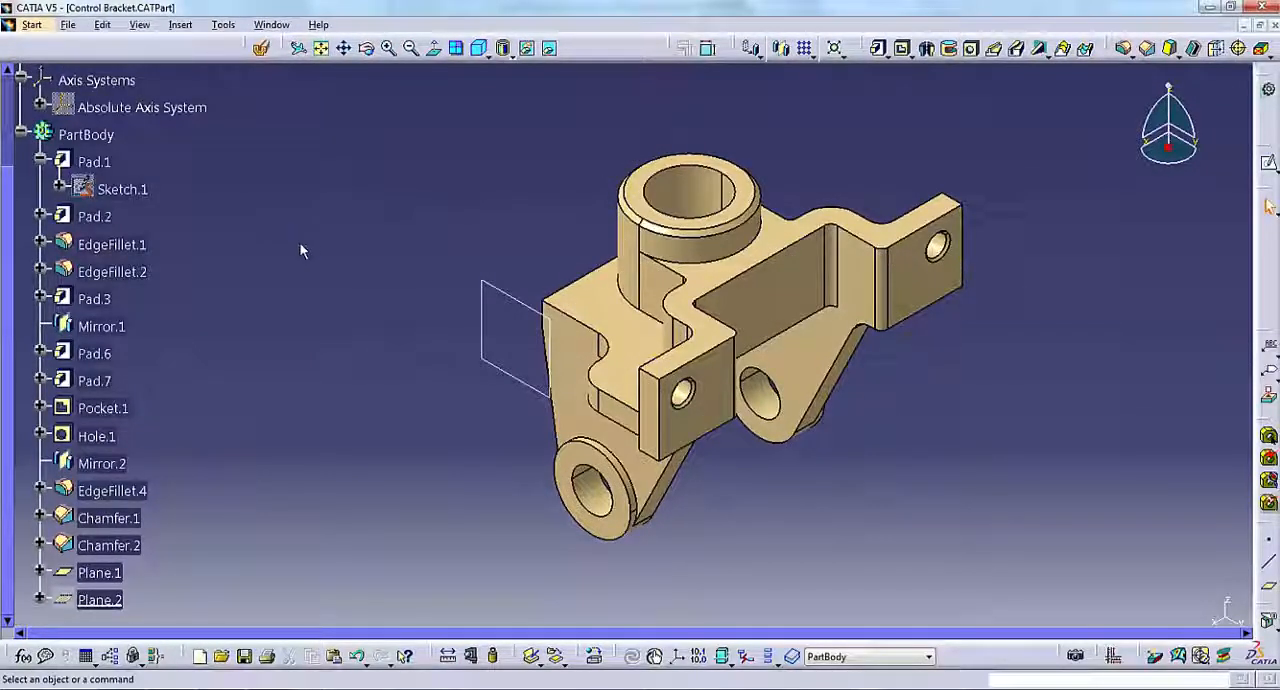
mouse_move(307, 297)
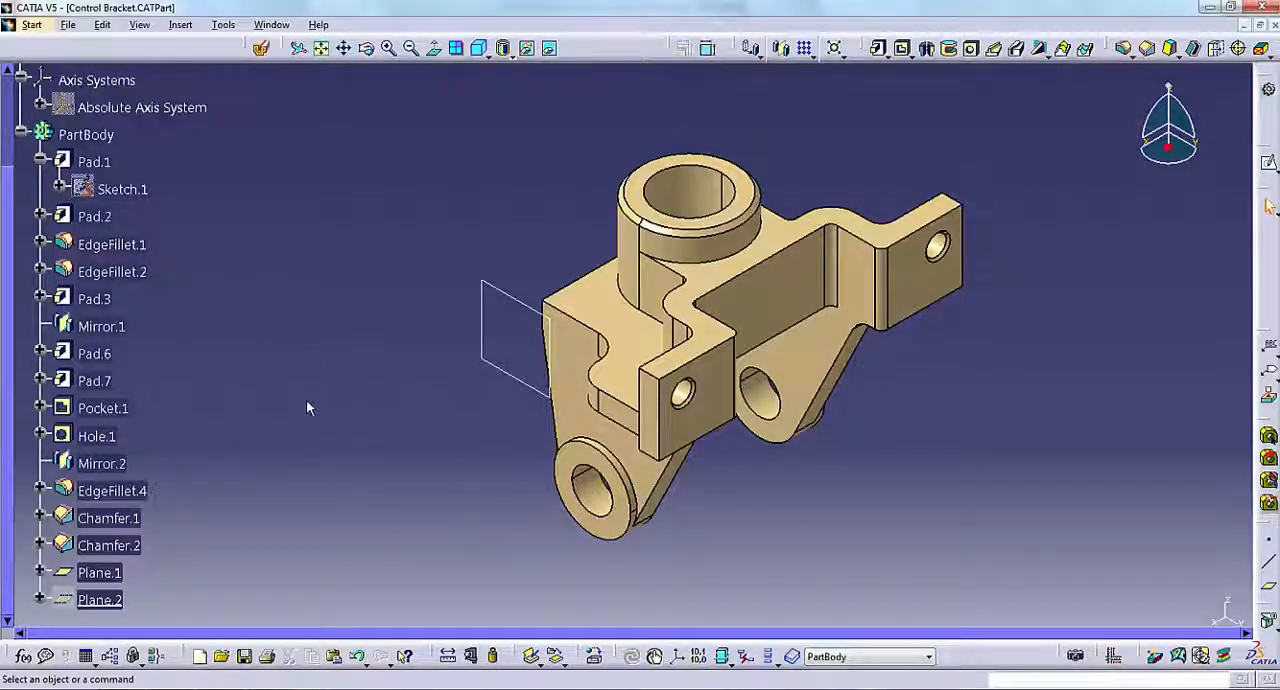
mouse_move(118, 189)
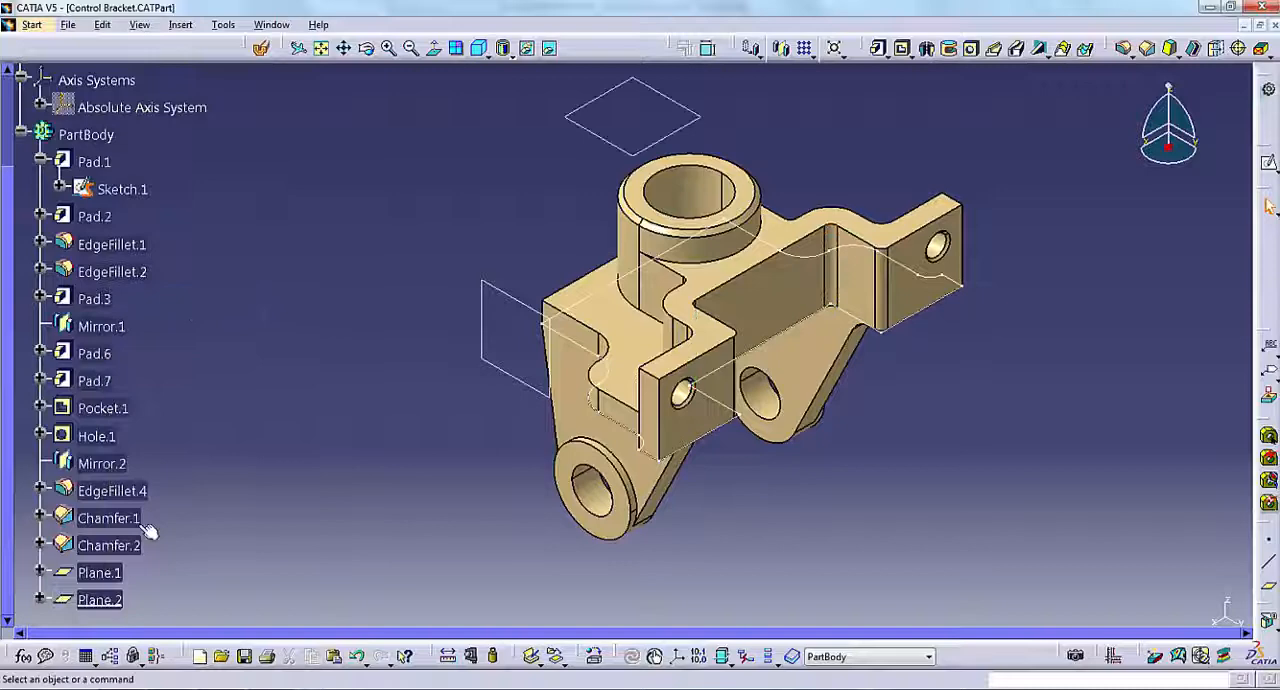
Redisplay the sketches and Plane.1 around the bracket via Tools > Show.
right_click(99, 572)
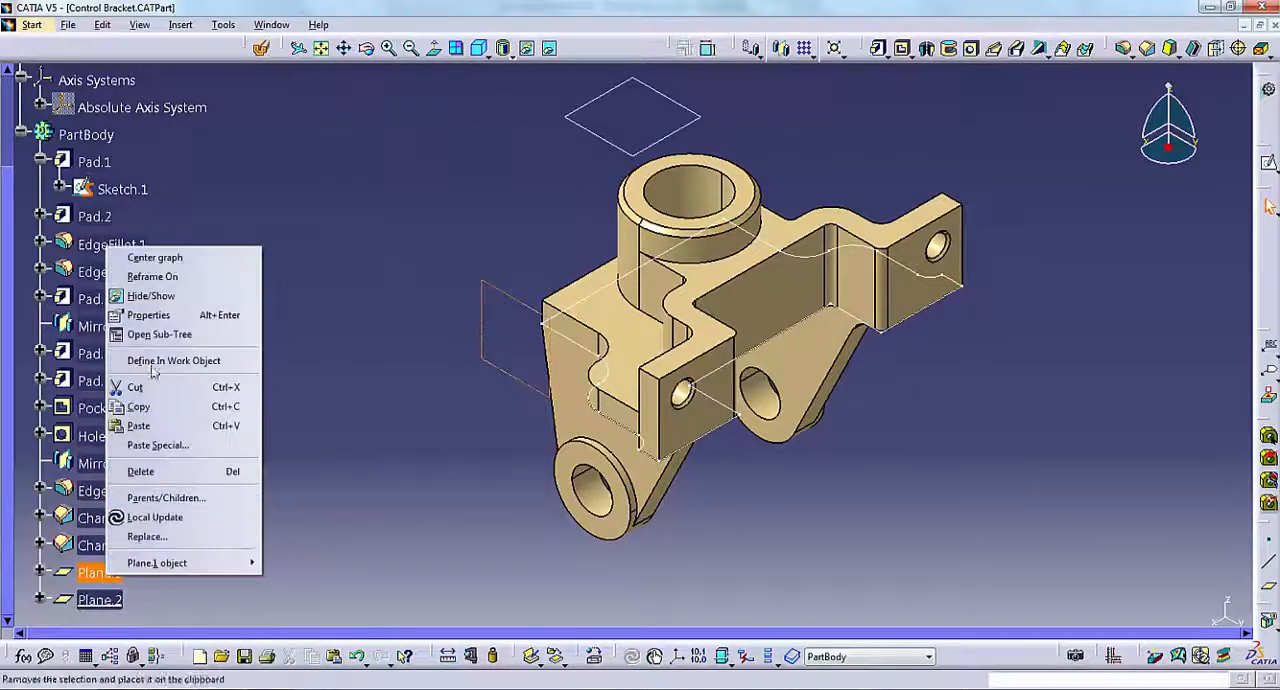